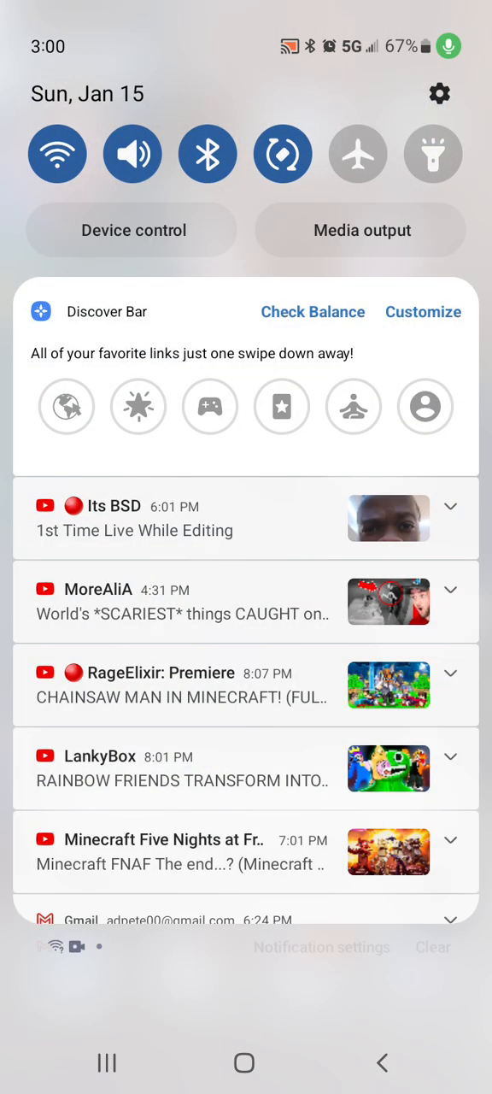
Step: Pull down the notification shade and expand it into the full Quick Settings panel
scroll(down, 3)
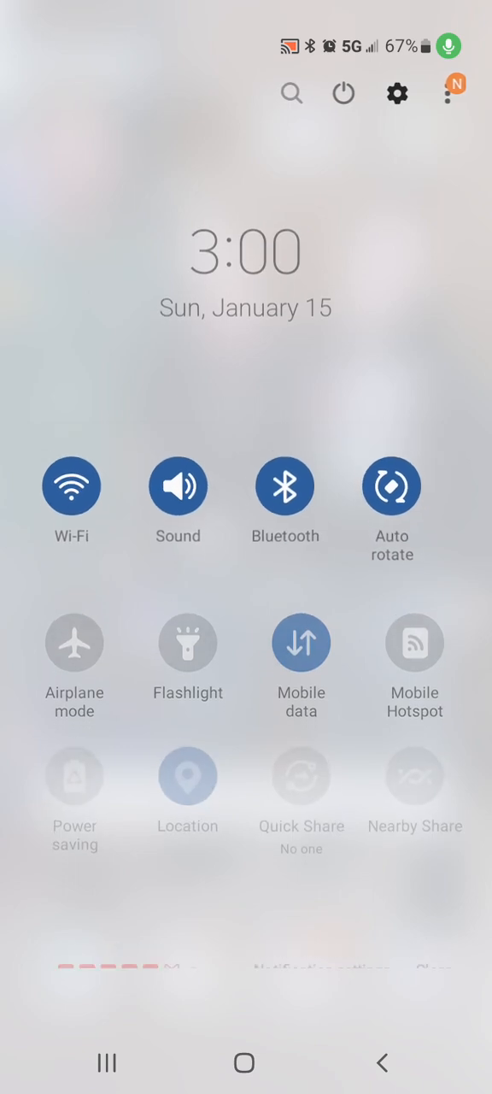
scroll(down, 3)
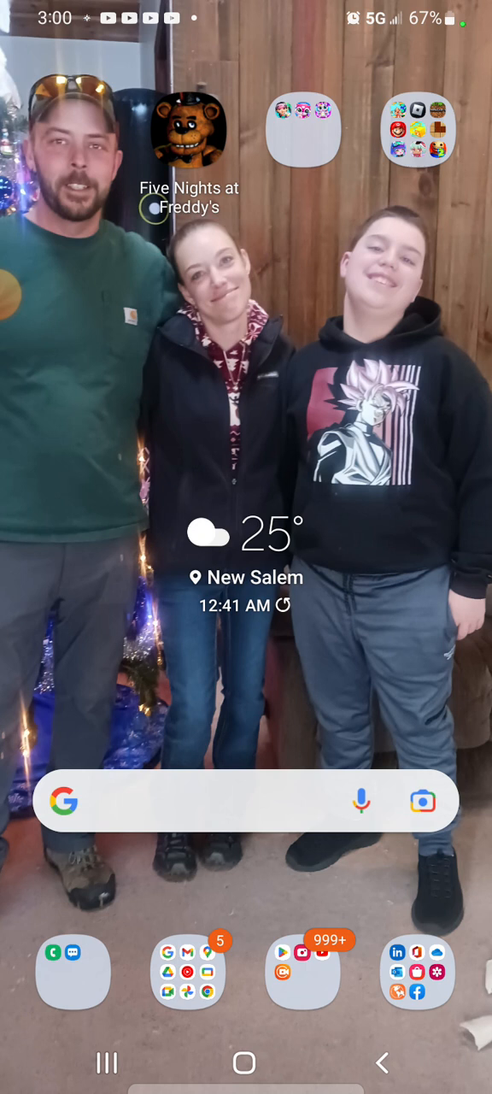
Step: Launch Five Nights at Freddy's from its home-screen icon to reach the title menu
click(190, 130)
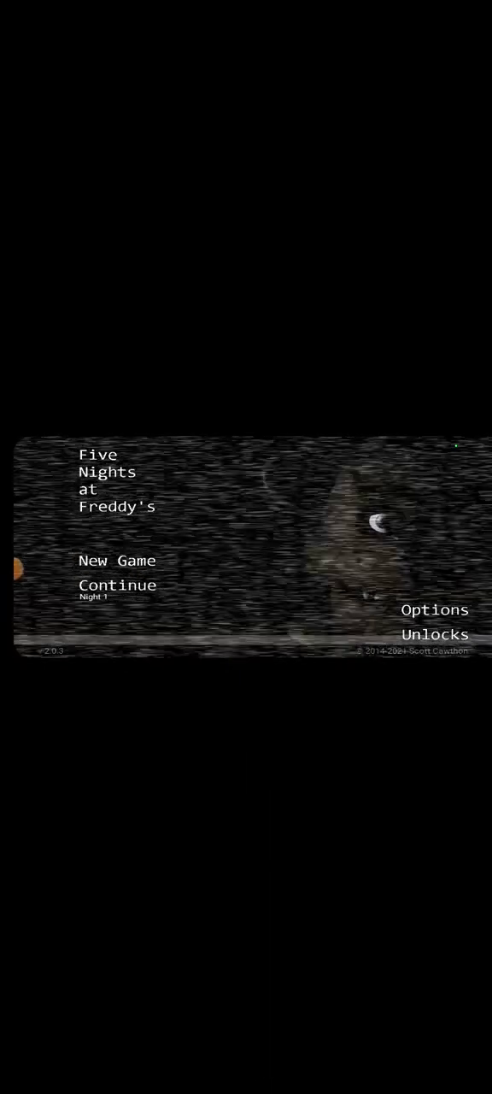
click(118, 584)
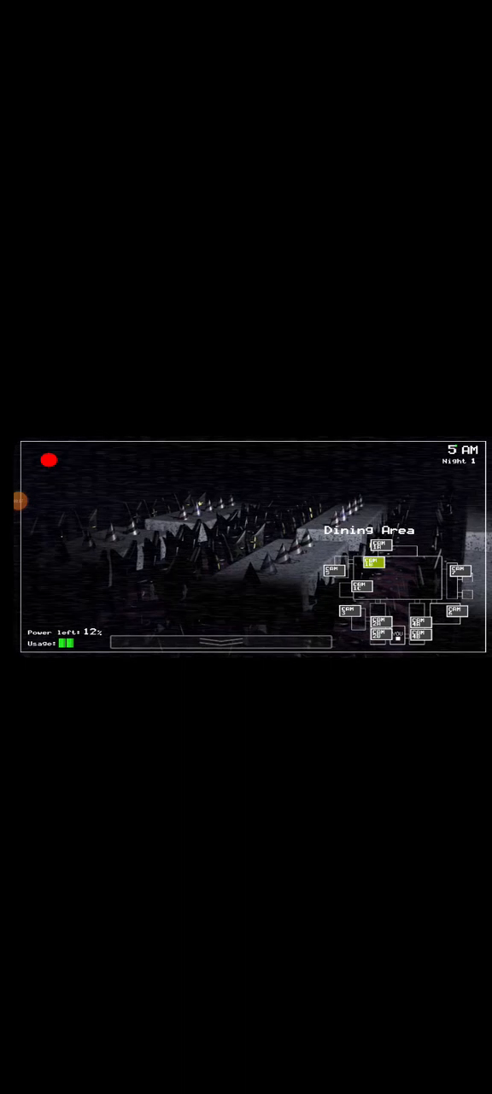
Step: Switch the monitor to the Restrooms camera feed as power falls toward 3%
click(458, 570)
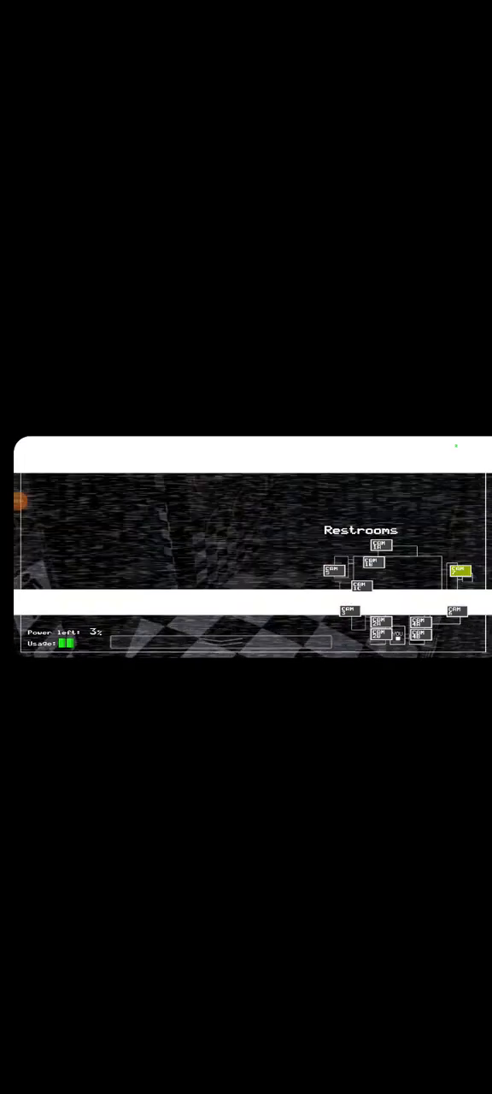